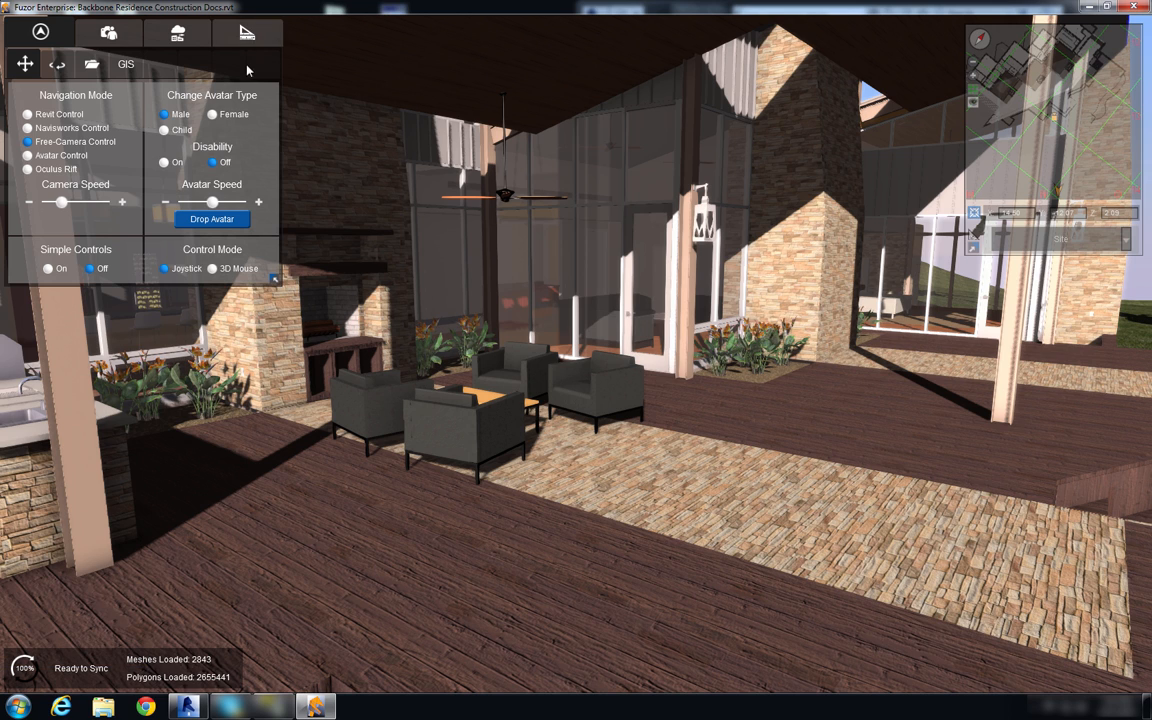
mouse_move(248, 32)
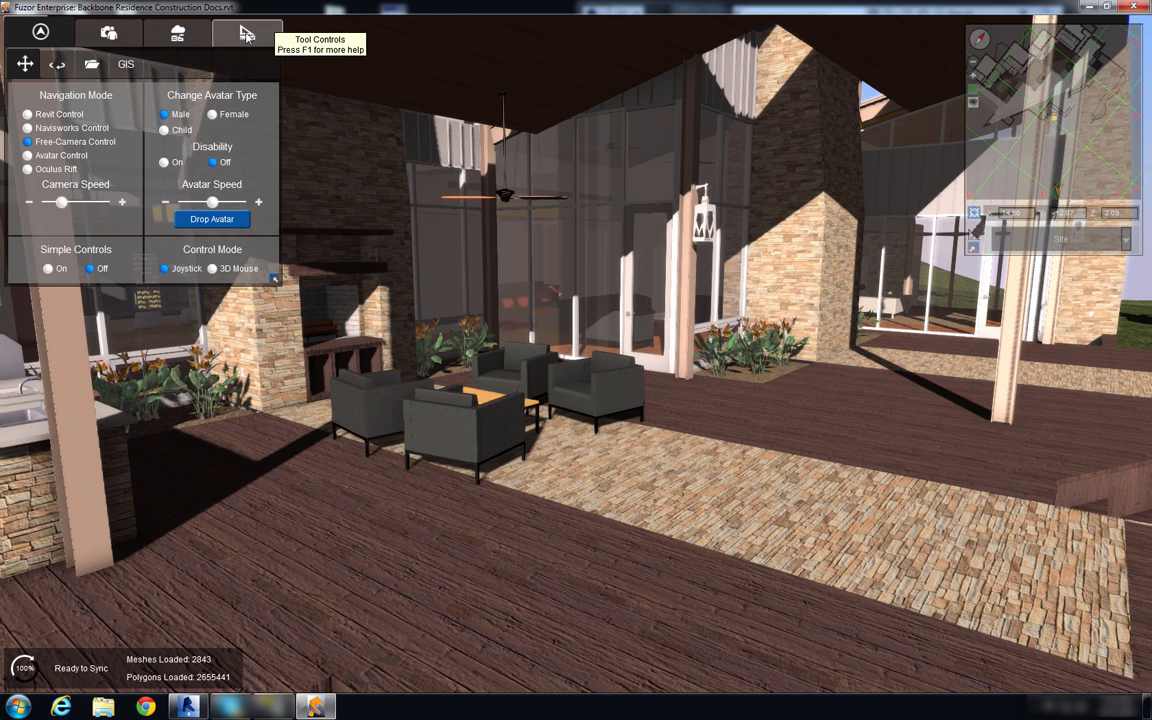
Show the Measurement Tools panel from Tool Controls over the patio model.
click(246, 32)
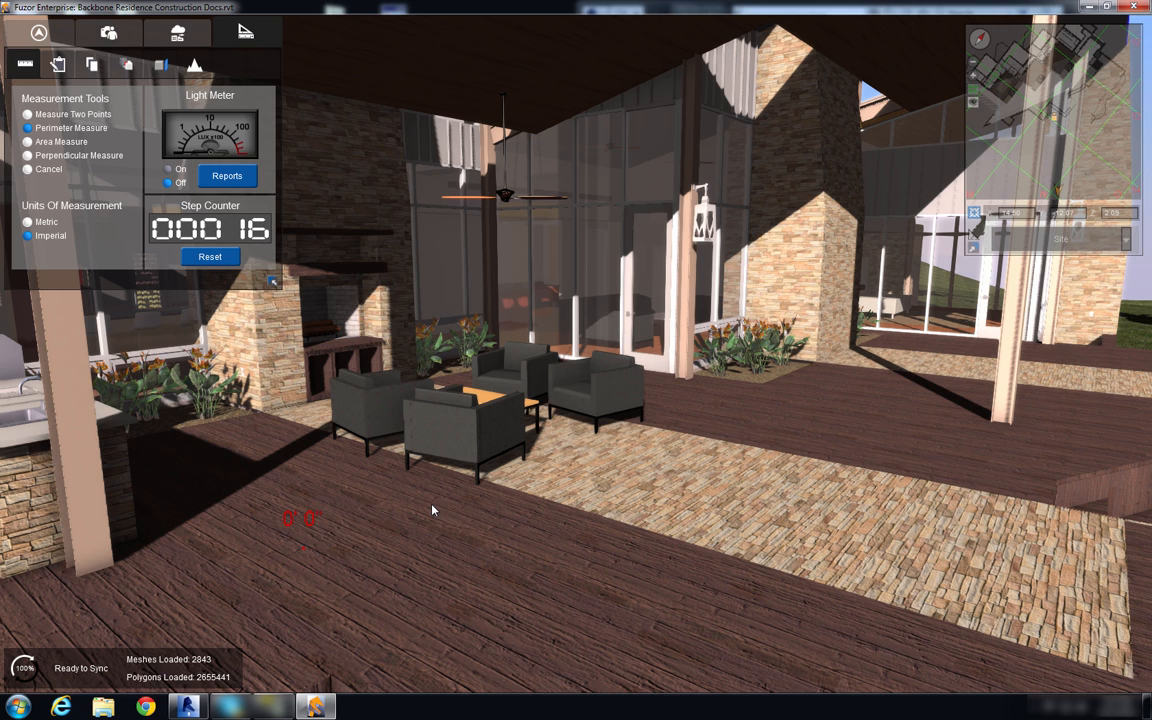
Outline a four-sided region on the deck with Perimeter Measure (3' 10", 5' 11", 3' 10", 6' 4").
click(604, 568)
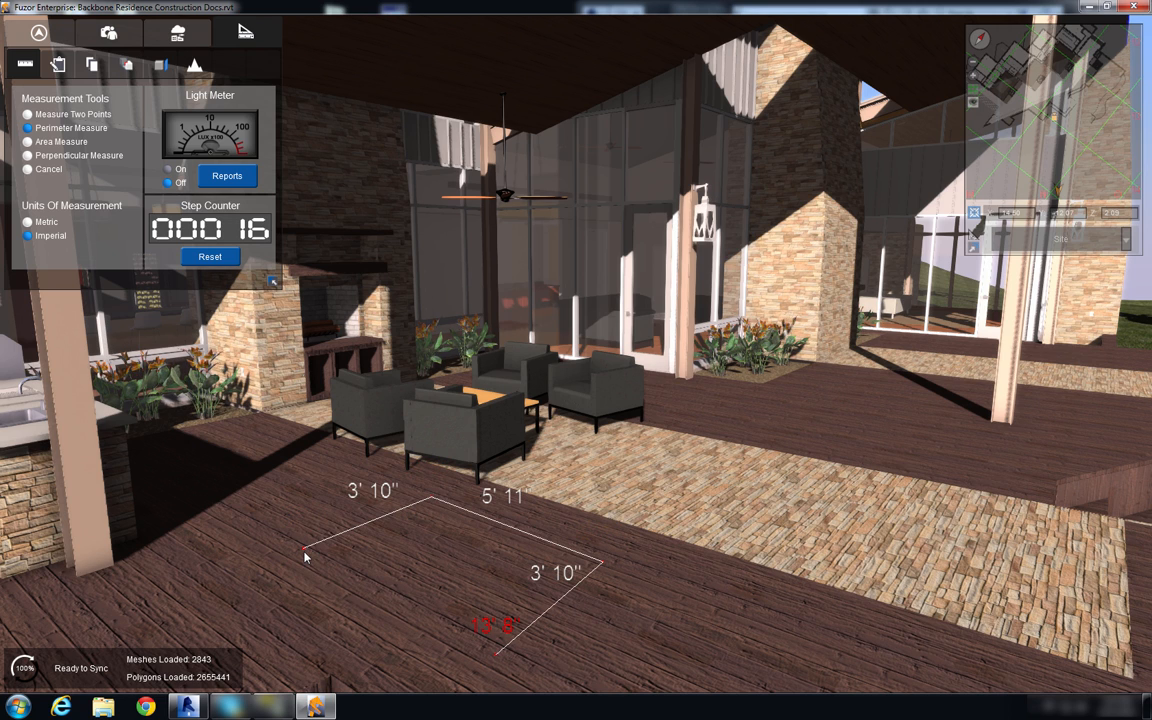
click(306, 556)
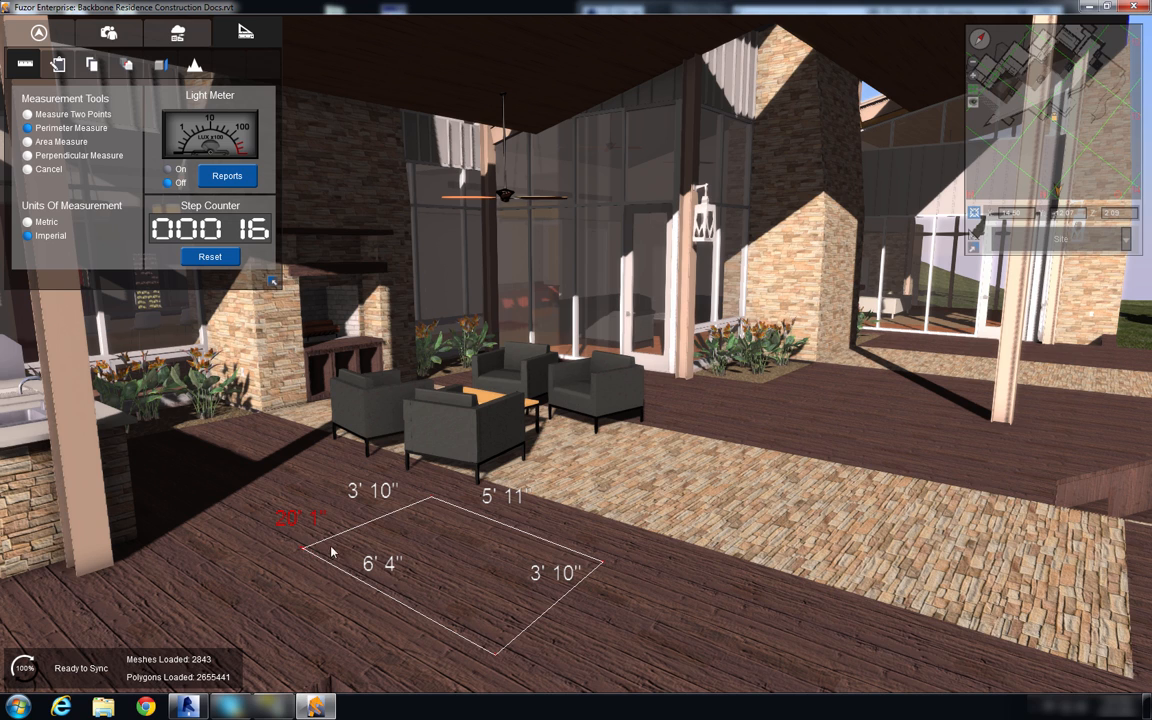
mouse_move(370, 616)
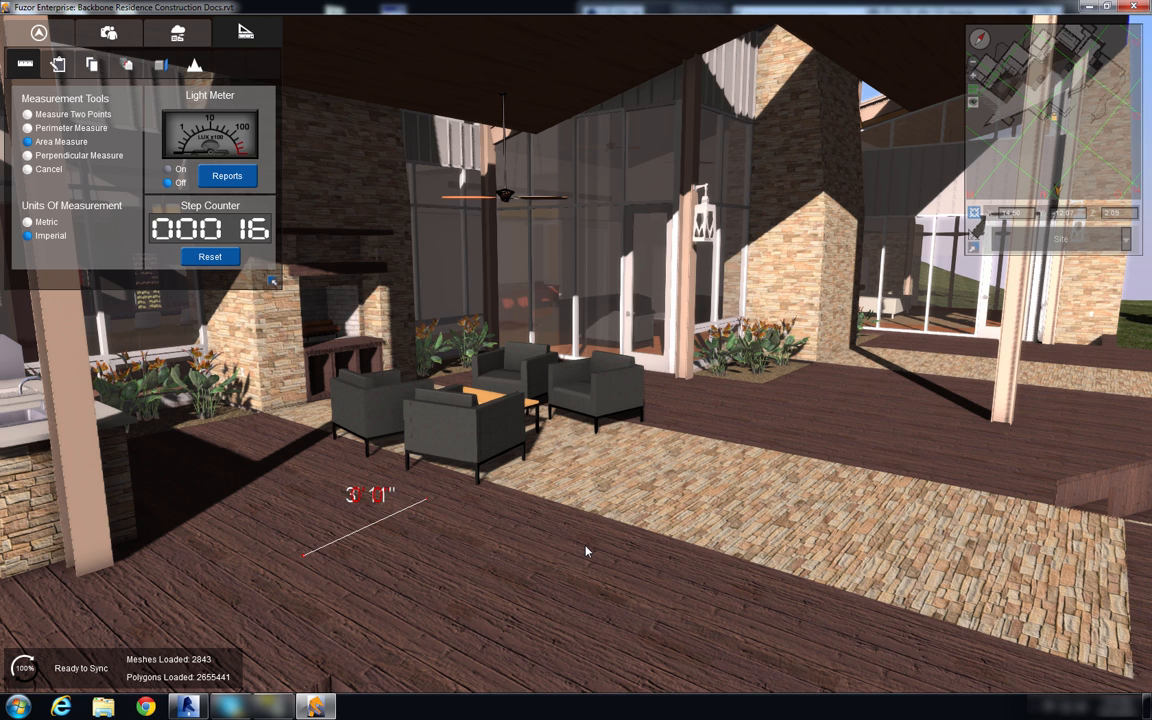
Measure a five-sided area on the deck with Area Measure (sides 3' 11", 5' 1", 3' 2", 2' 6").
click(492, 624)
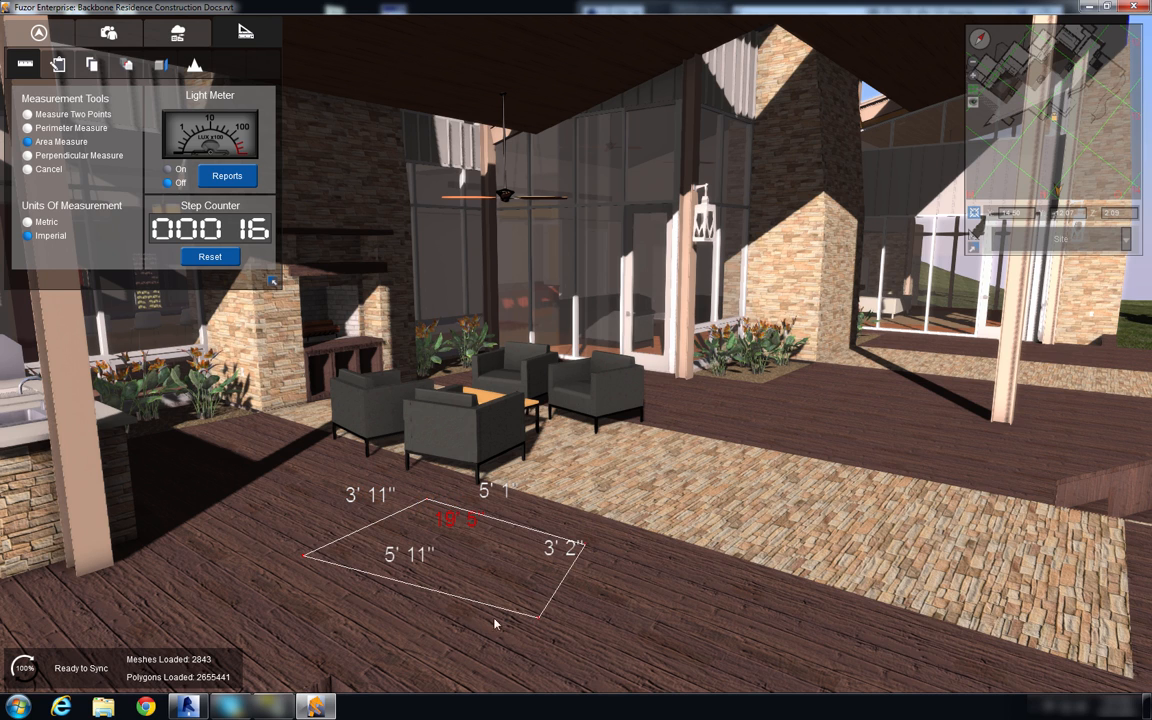
click(400, 632)
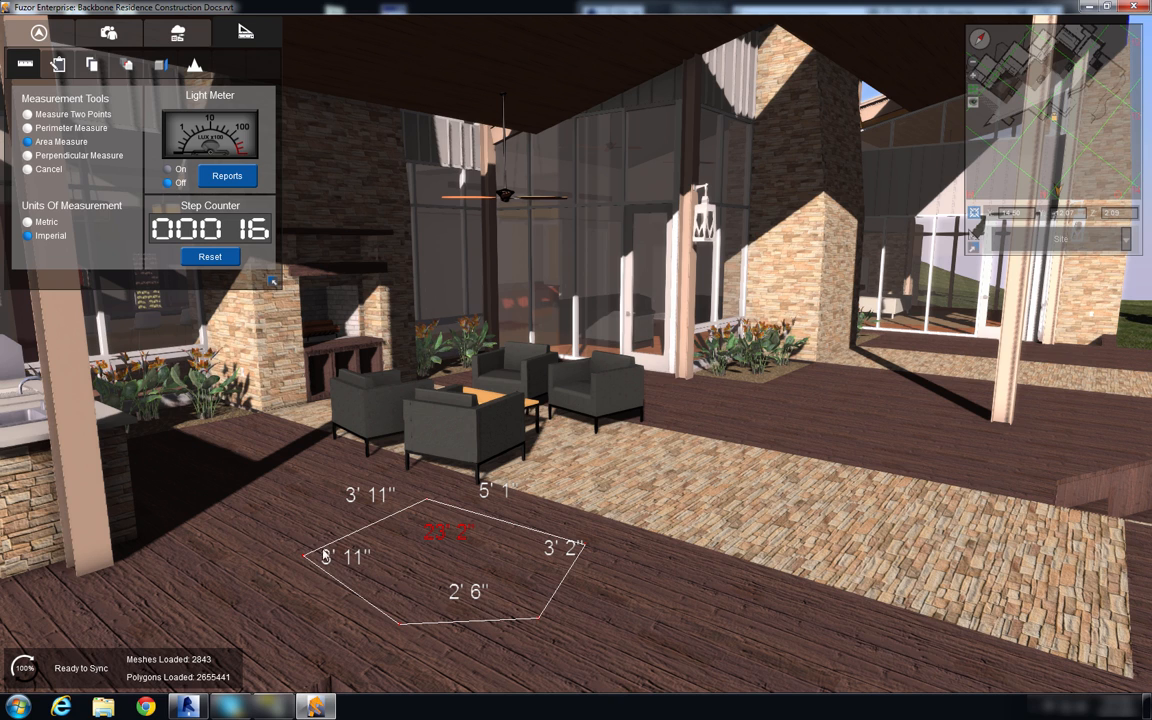
mouse_move(400, 564)
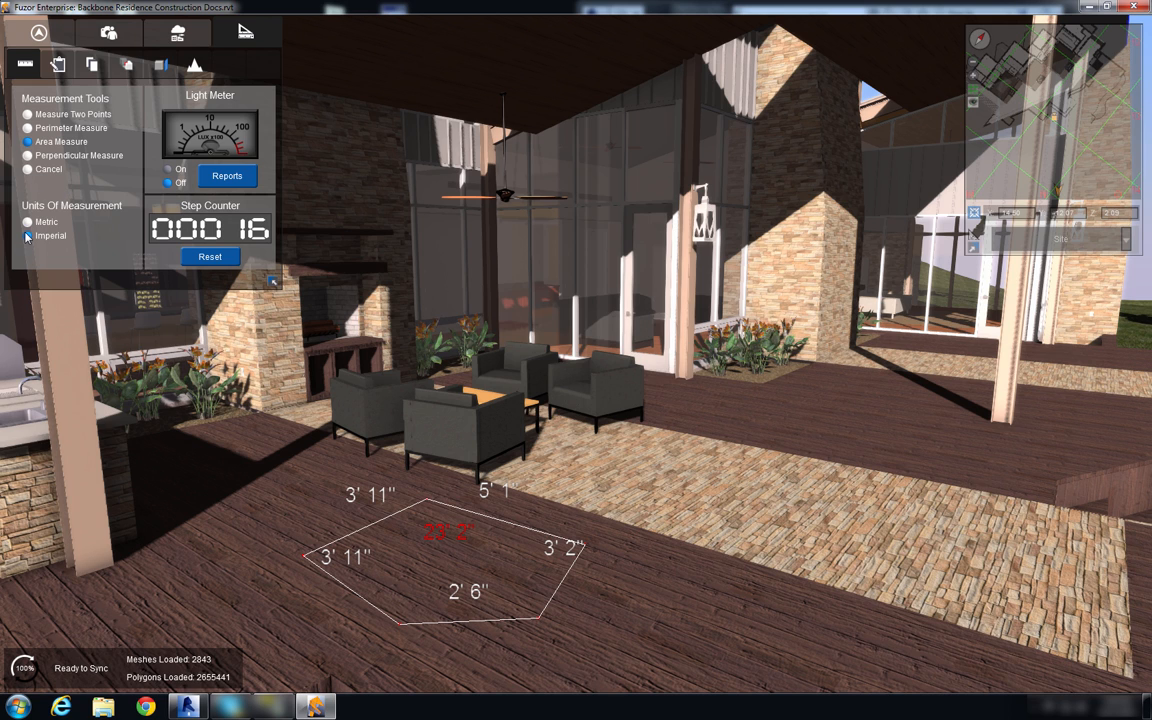
Toggle units between Metric and Imperial, leaving the deck labels in metres (1.20m, 1.56m, 0.97m, 0.77m).
click(28, 222)
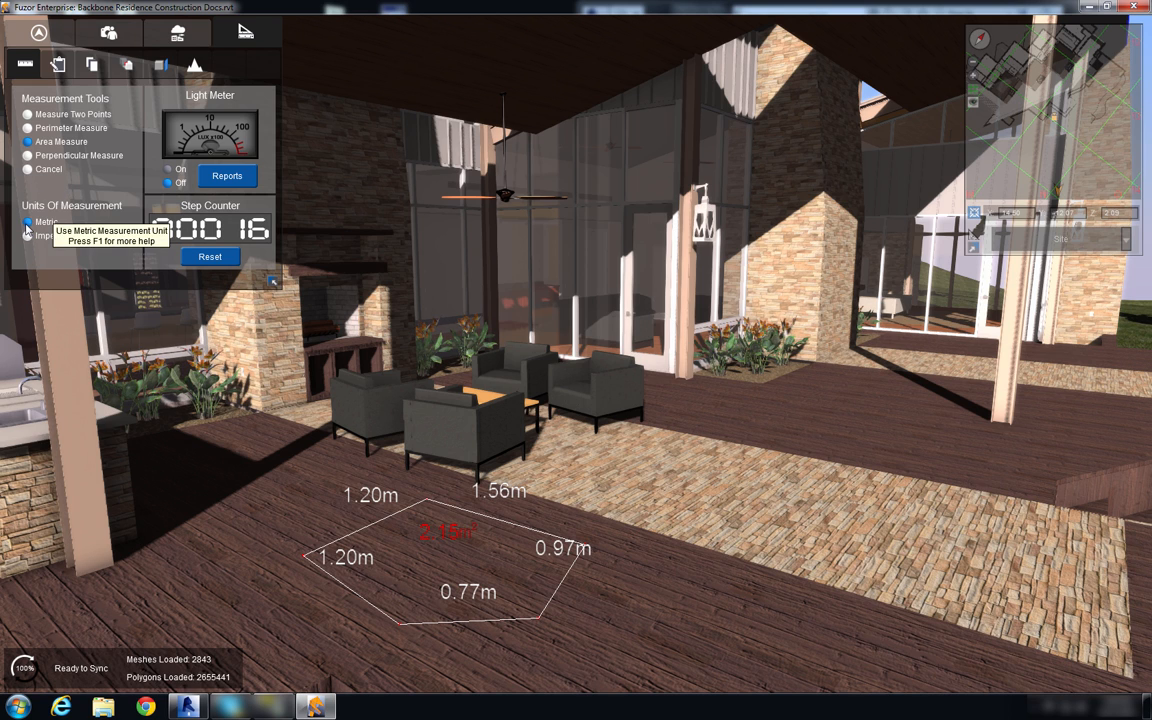
click(28, 236)
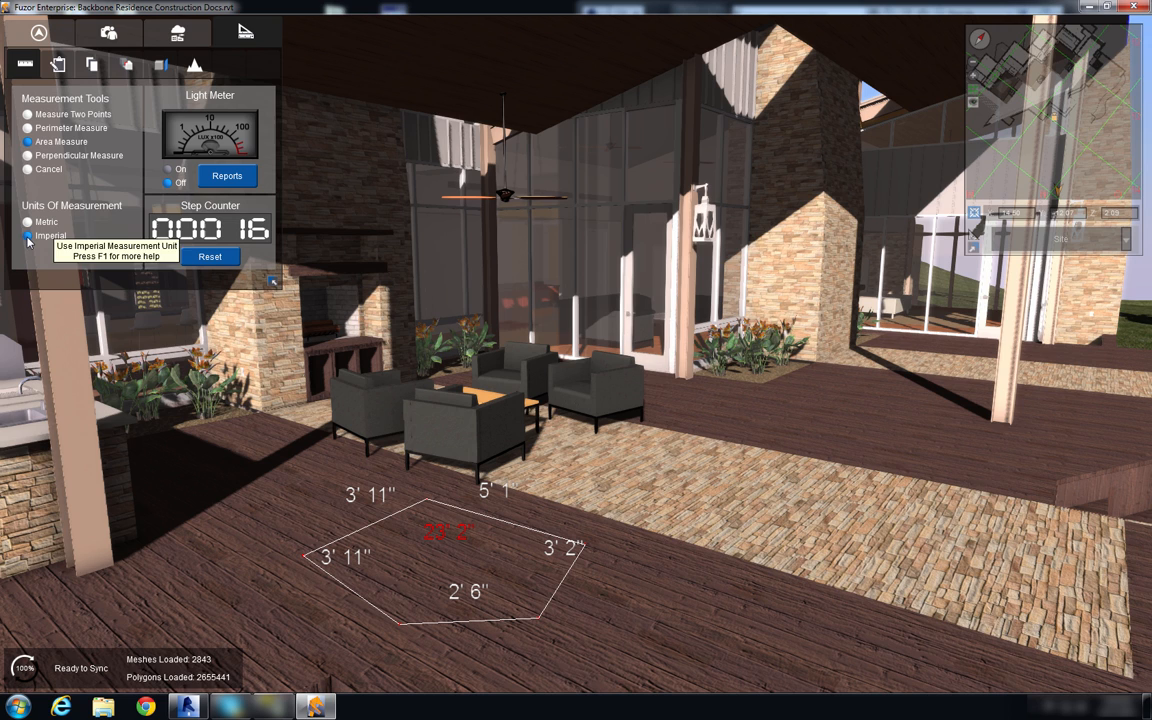
click(28, 220)
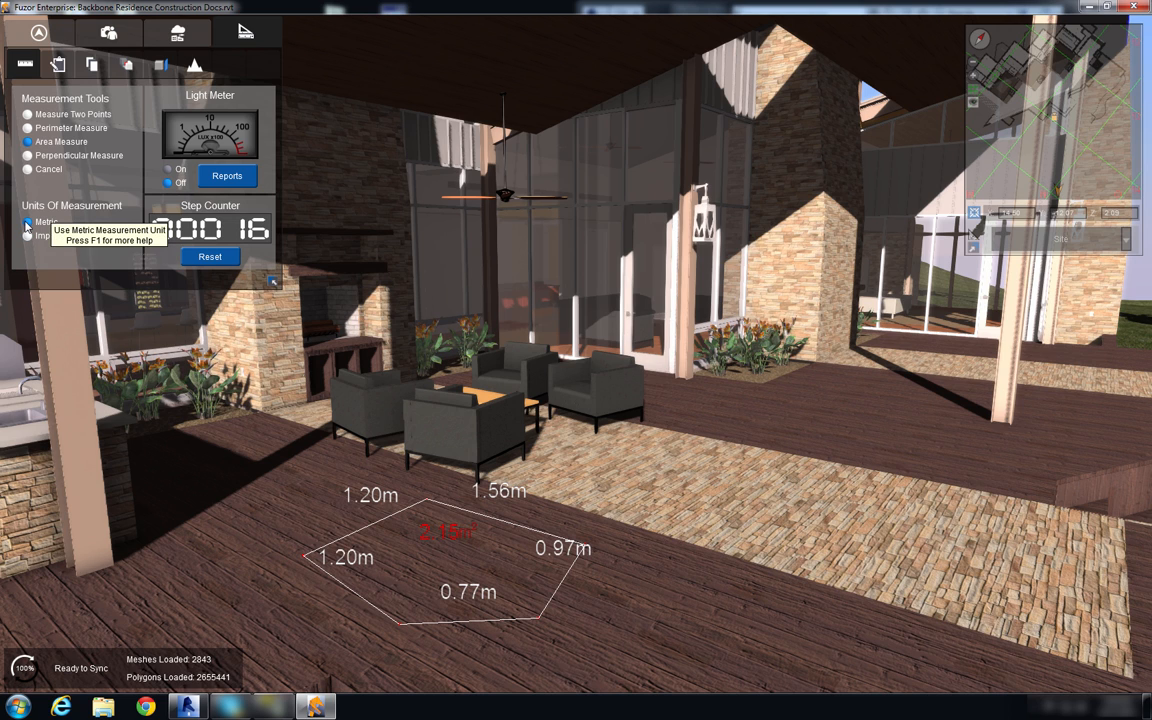
mouse_move(78, 172)
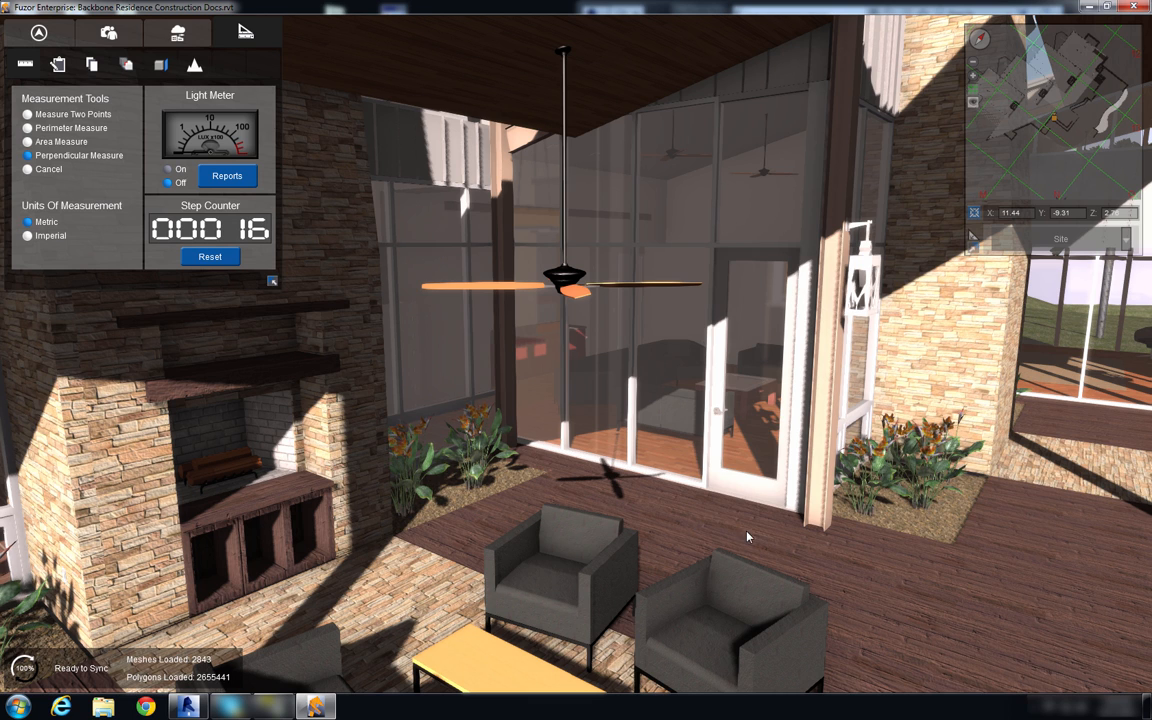
Measure the fan's 4.51 m perpendicular drop, return to Imperial units and show Navigation settings.
click(690, 524)
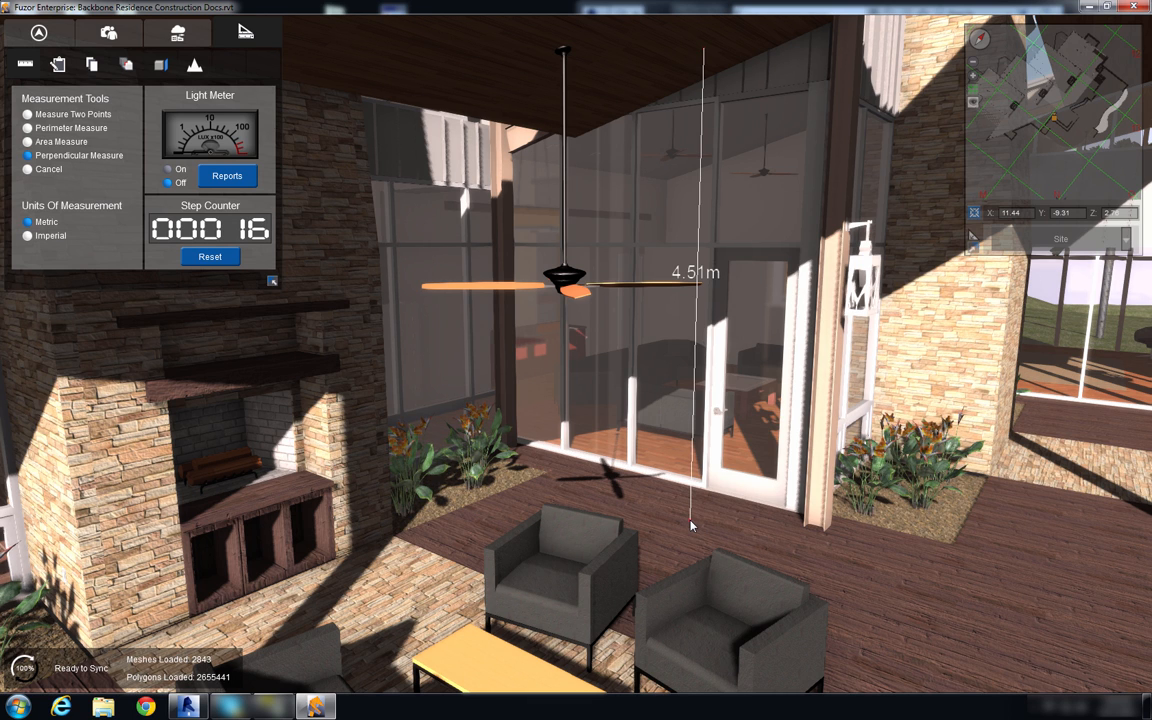
mouse_move(668, 52)
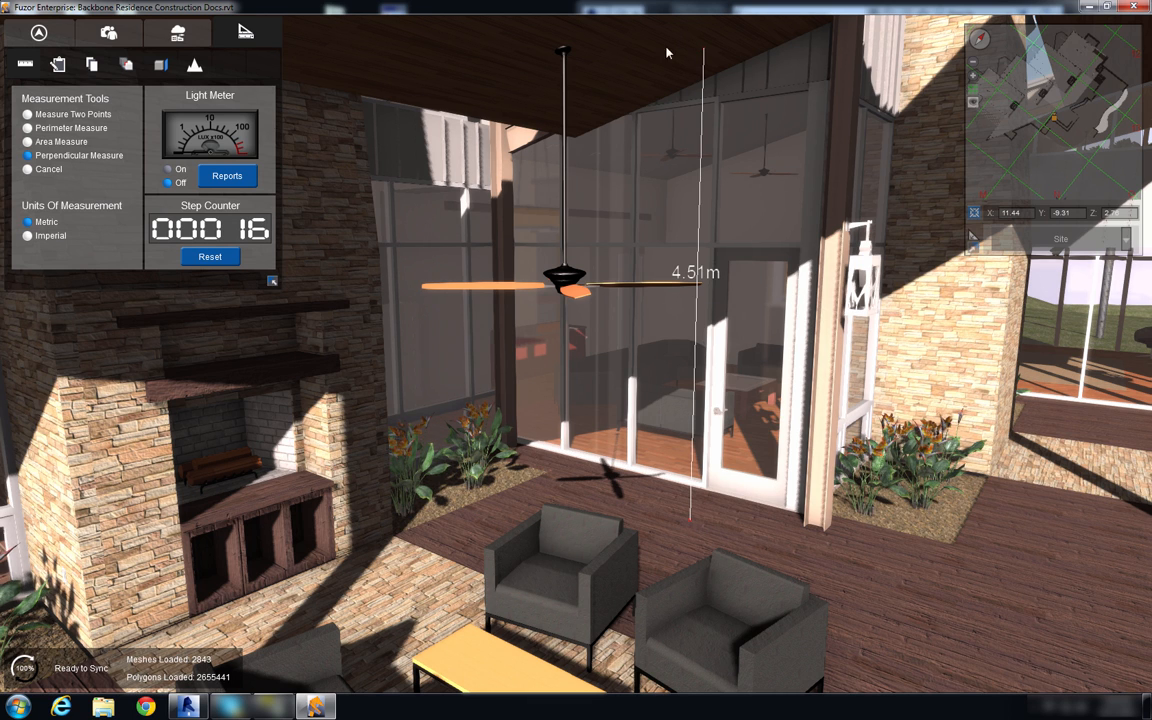
mouse_move(696, 456)
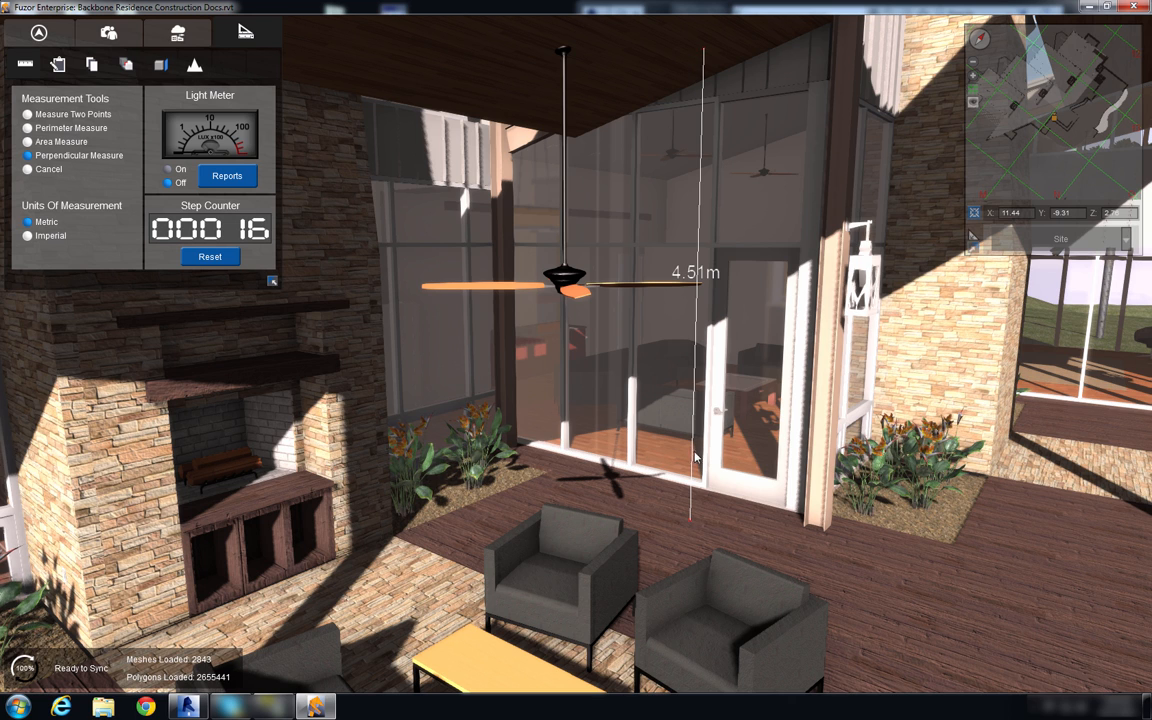
click(28, 236)
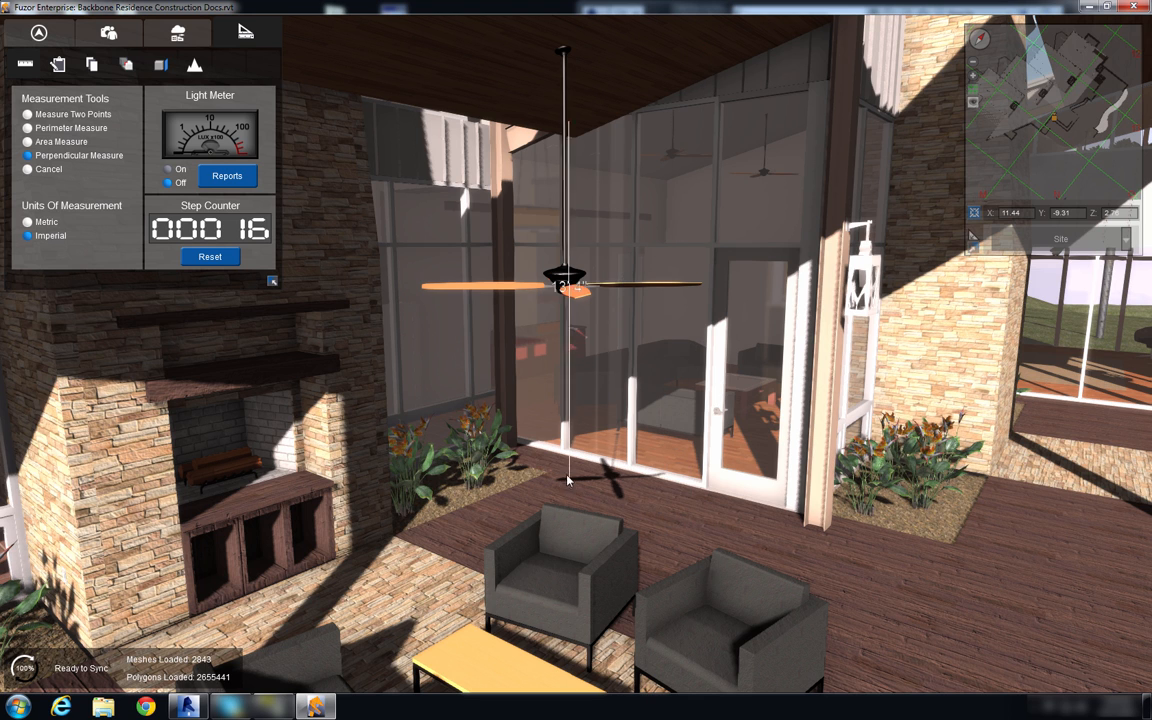
click(696, 528)
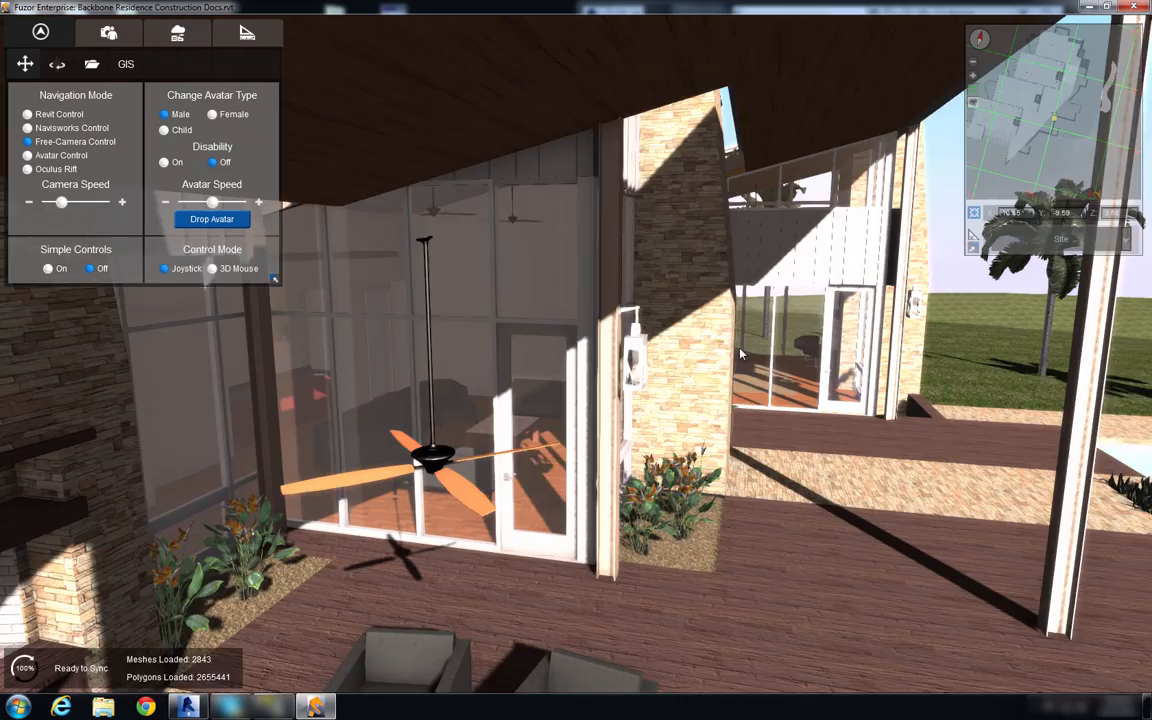
Move the camera outside near the pool facing the fan and reopen Tool Controls.
drag(740, 352, 796, 348)
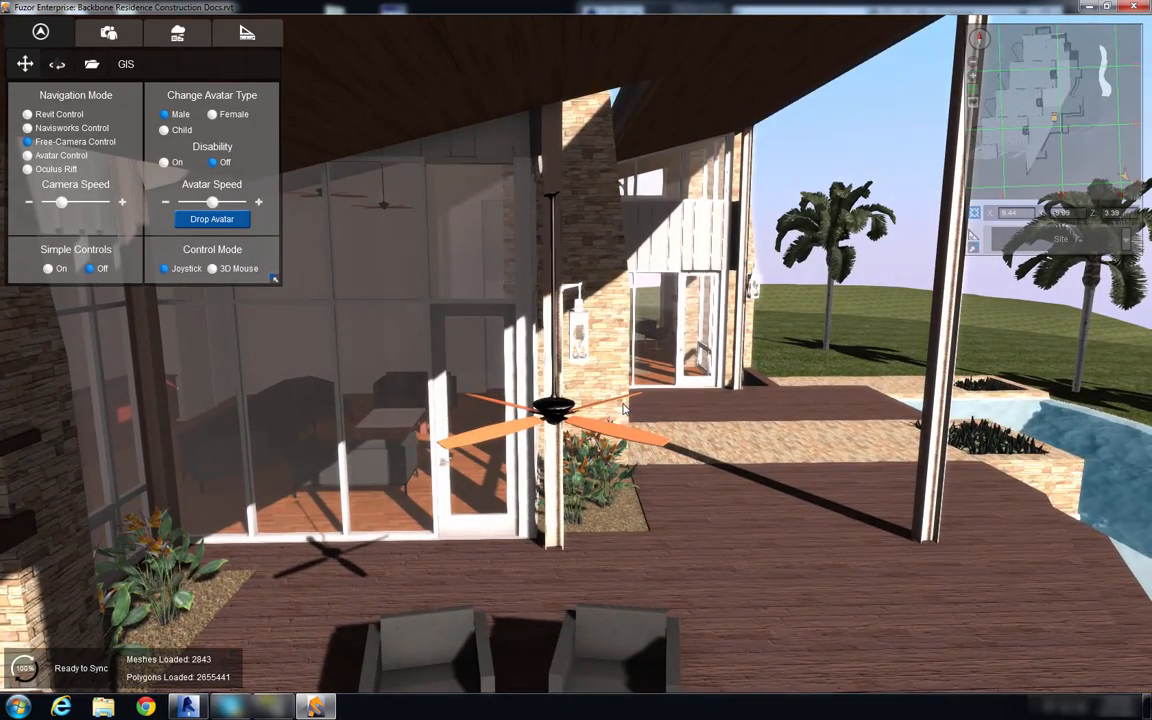
click(248, 32)
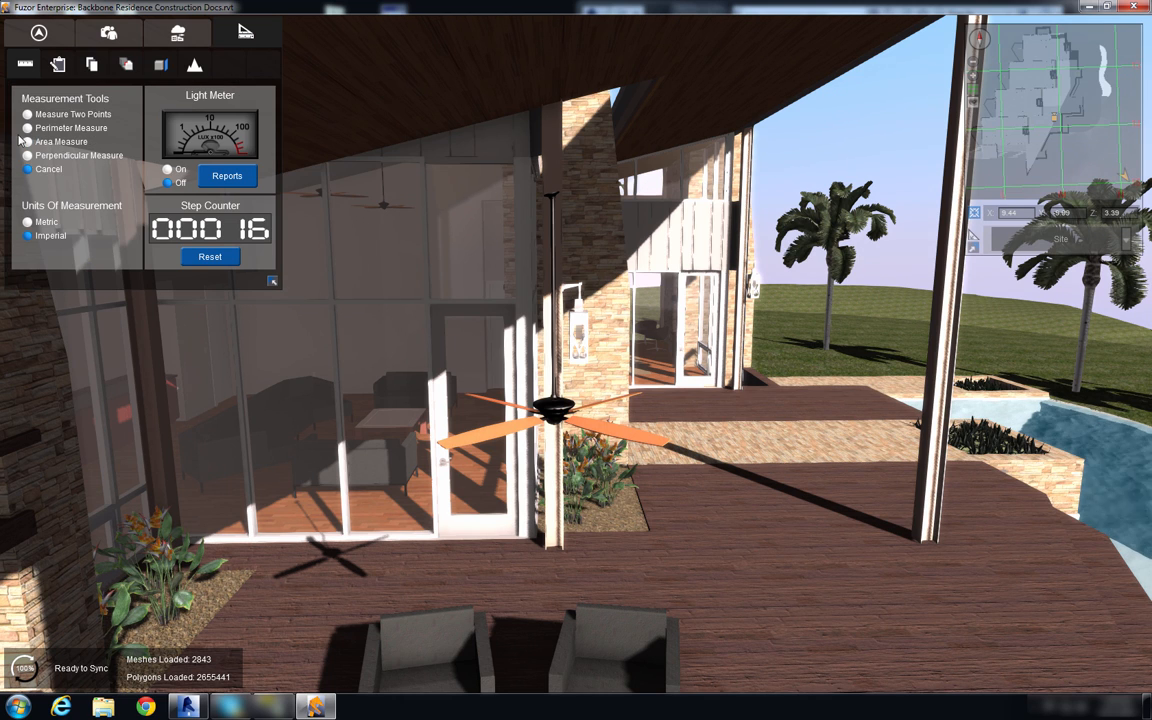
Select the ceiling fan to show its Element Properties synced with Revit.
click(28, 156)
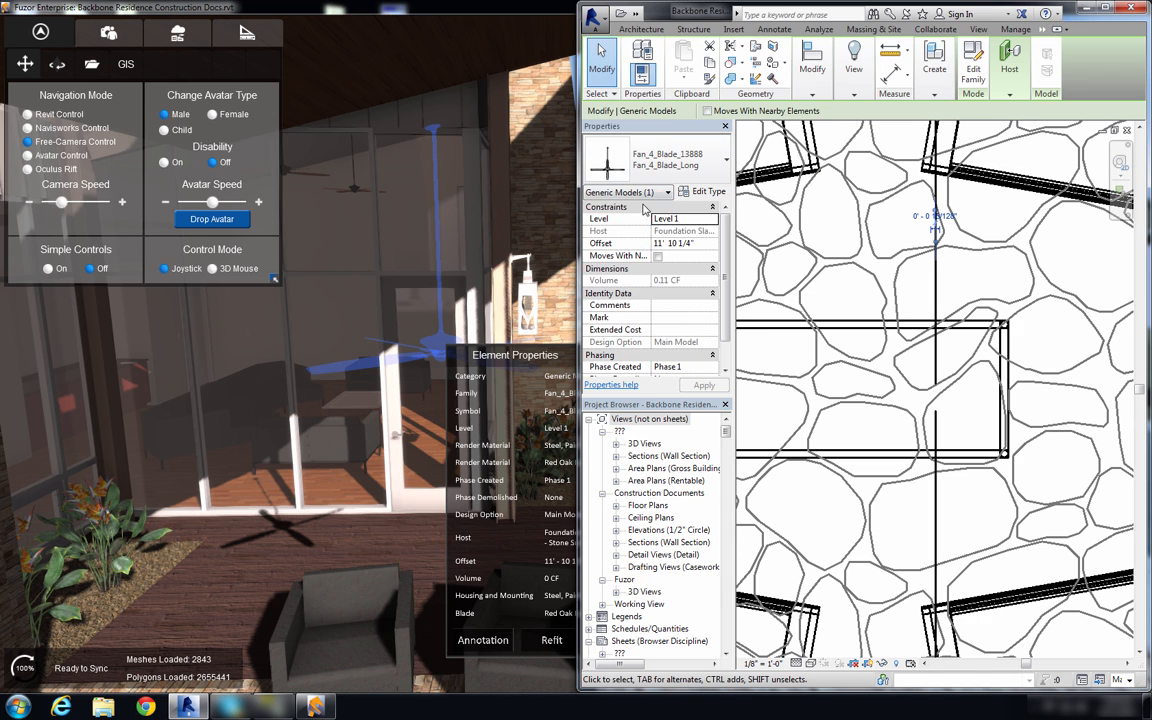
mouse_move(630, 248)
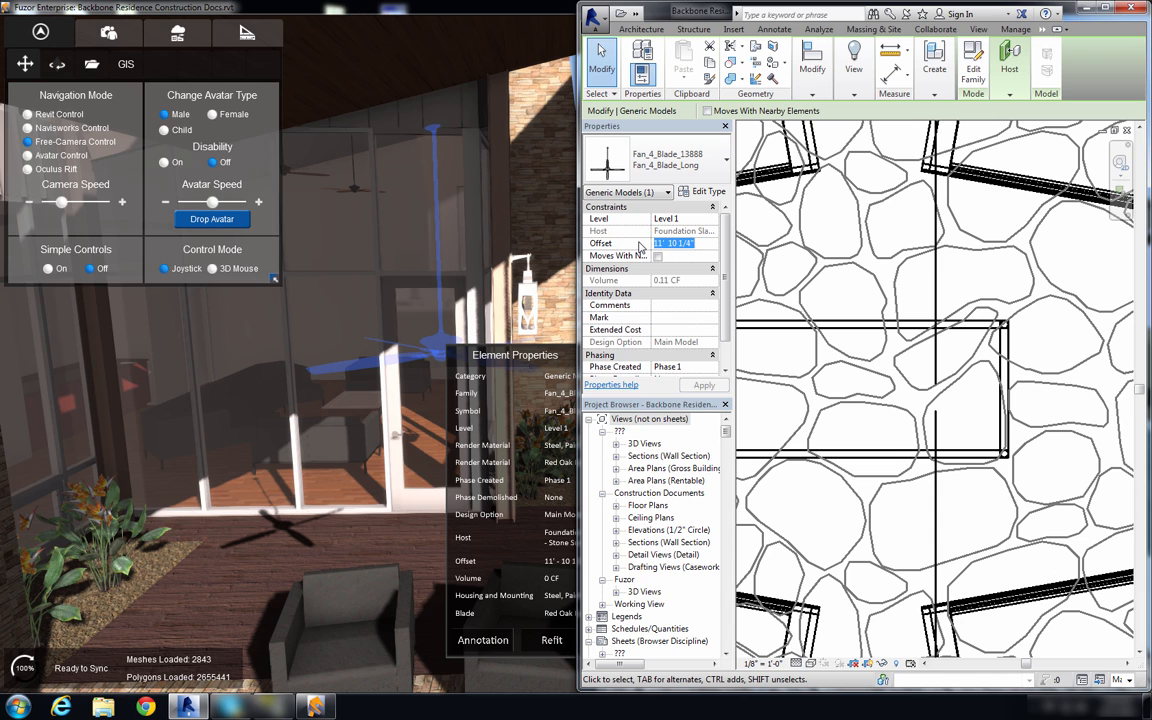
Set the fan's Offset to 15' 7" in Revit Properties and apply it.
text(15')
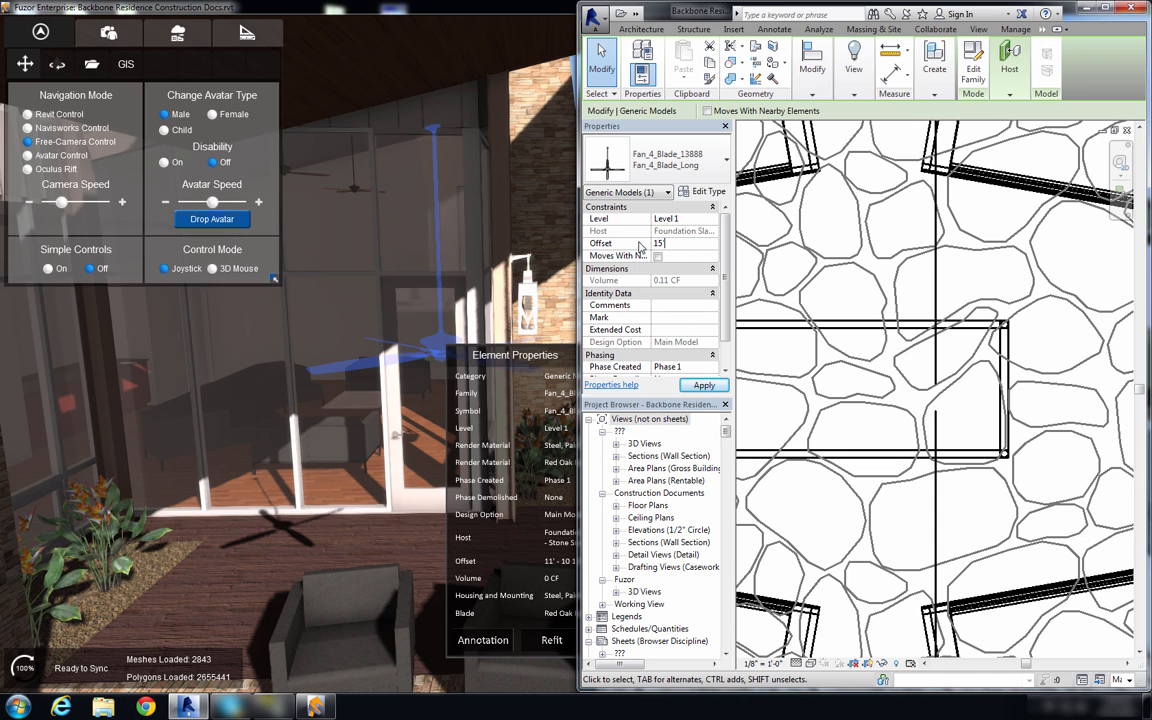
text(15' 7")
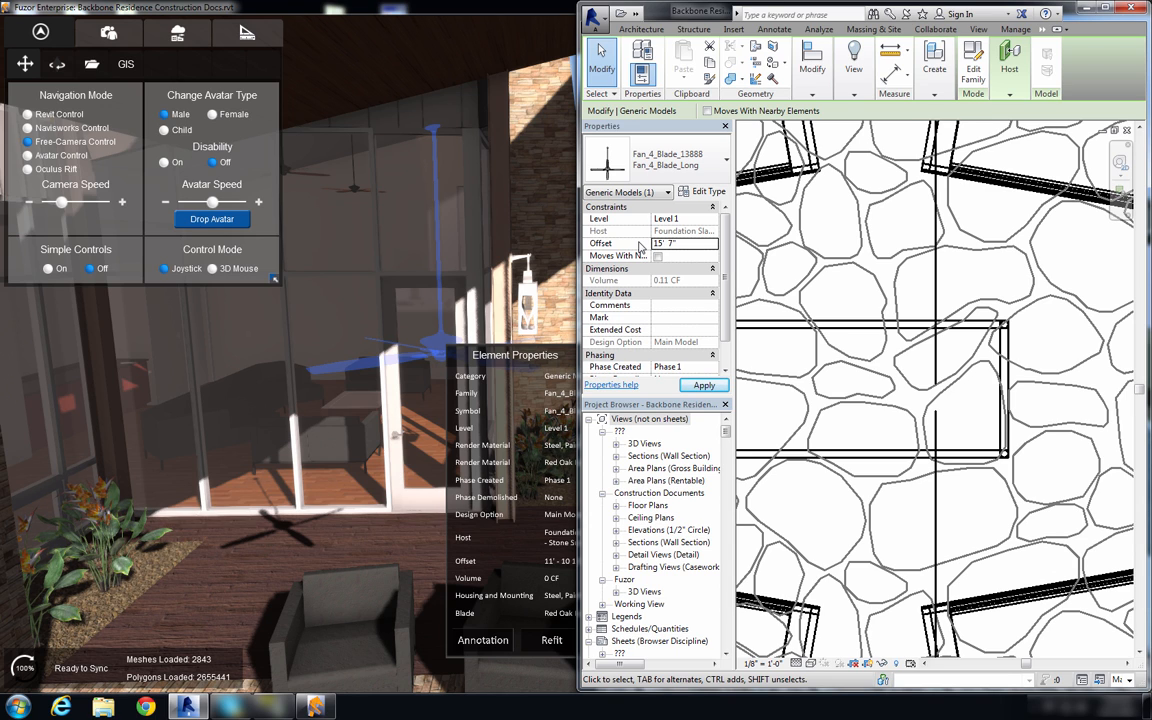
click(704, 386)
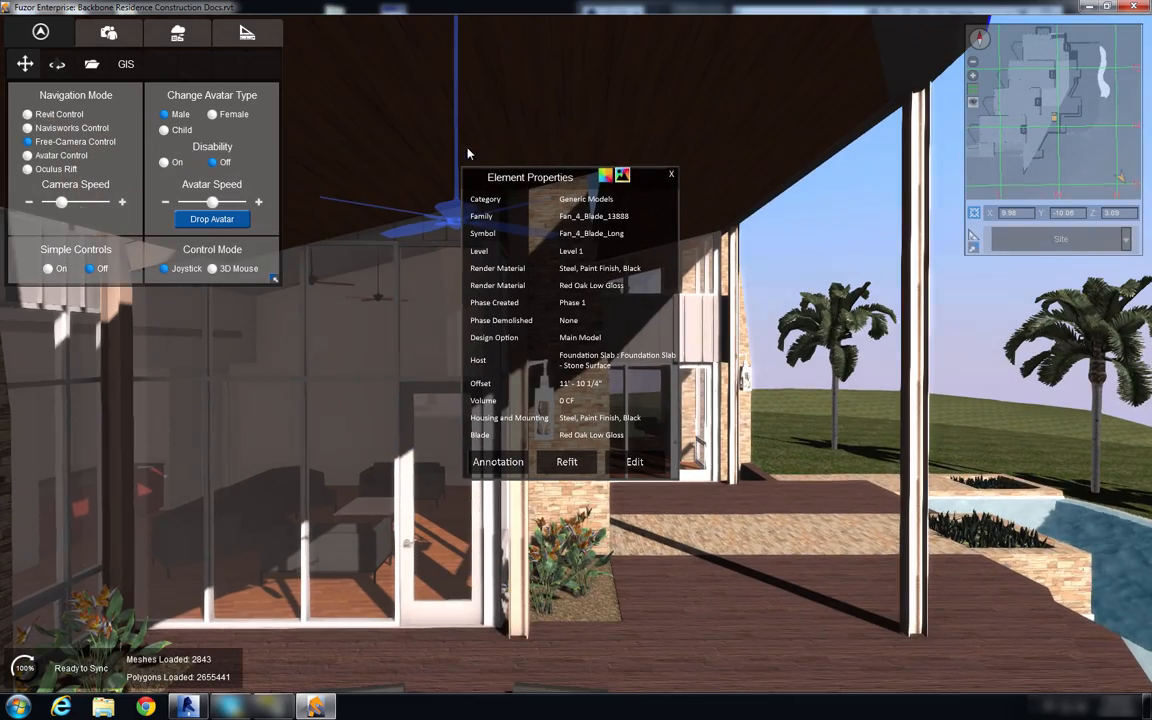
Close the fan's Element Properties and head out to the boulder border on the lawn.
click(672, 174)
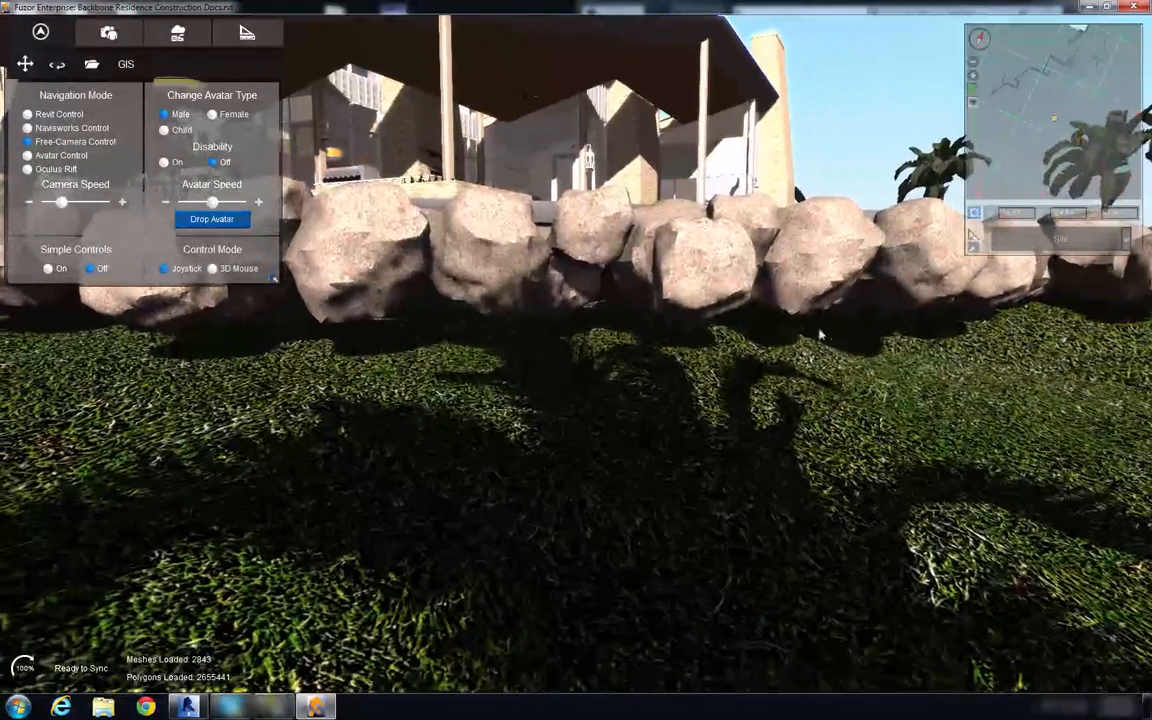
Reopen Tool Controls and measure rock gaps with Measure Two Points (about 0' 10" and 0' 8").
click(246, 32)
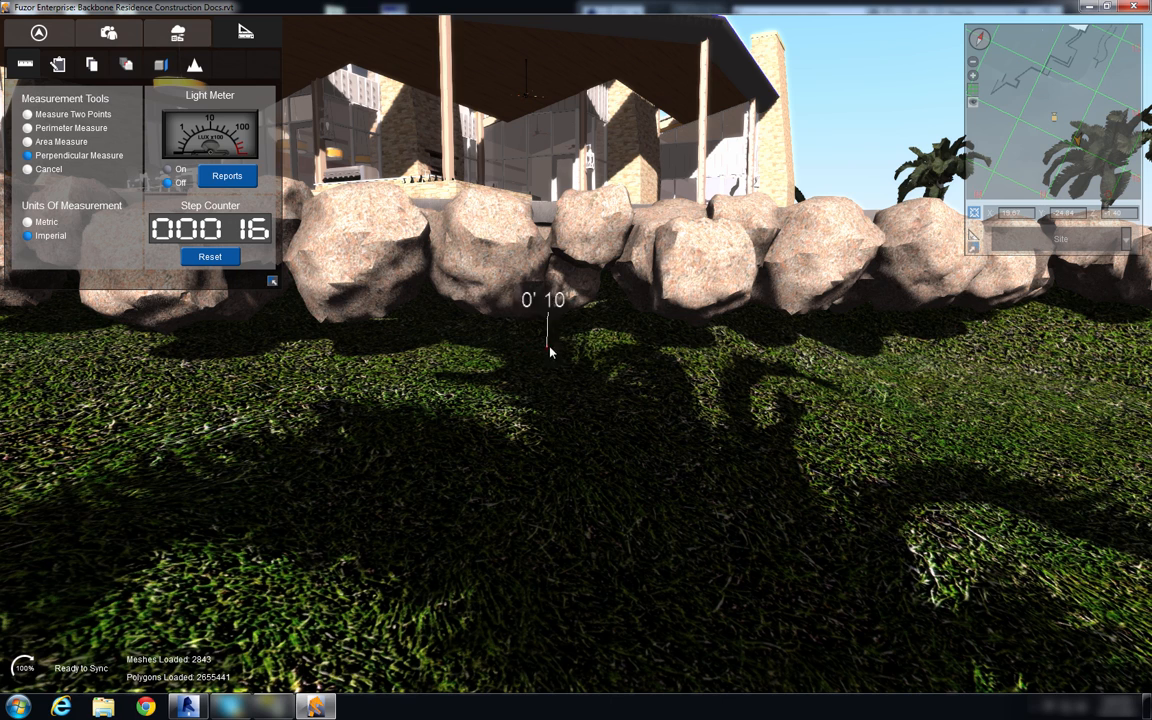
mouse_move(658, 348)
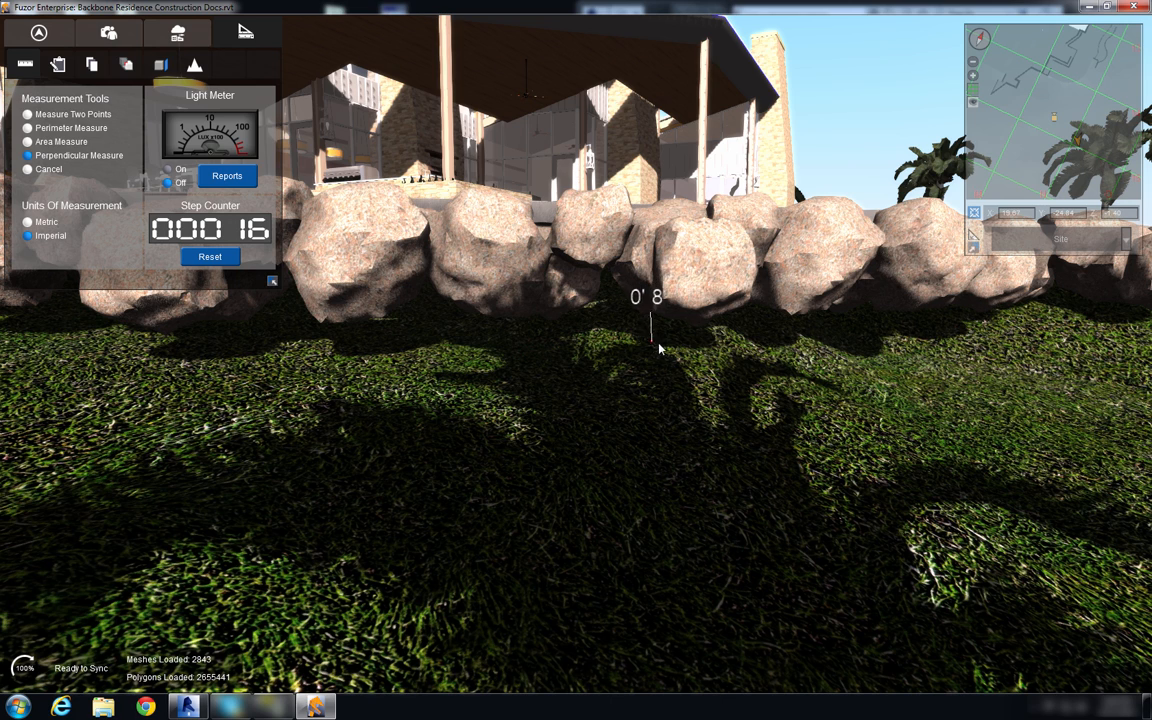